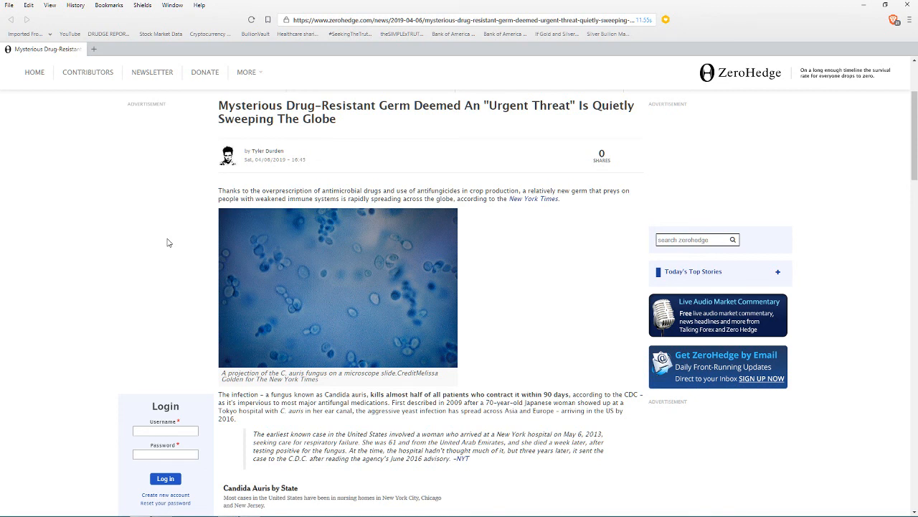
Scroll the Candida auris article down to the Candida Auris by State map
scroll(down, 3)
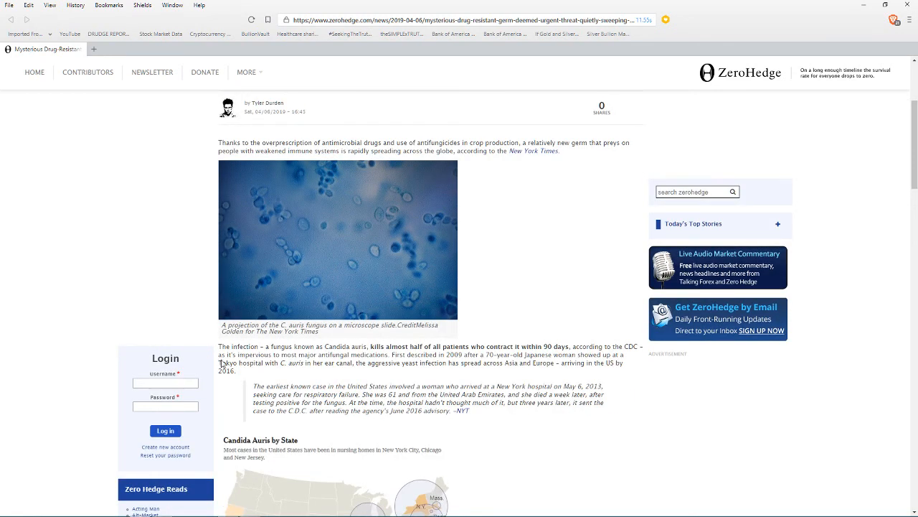
mouse_move(282, 377)
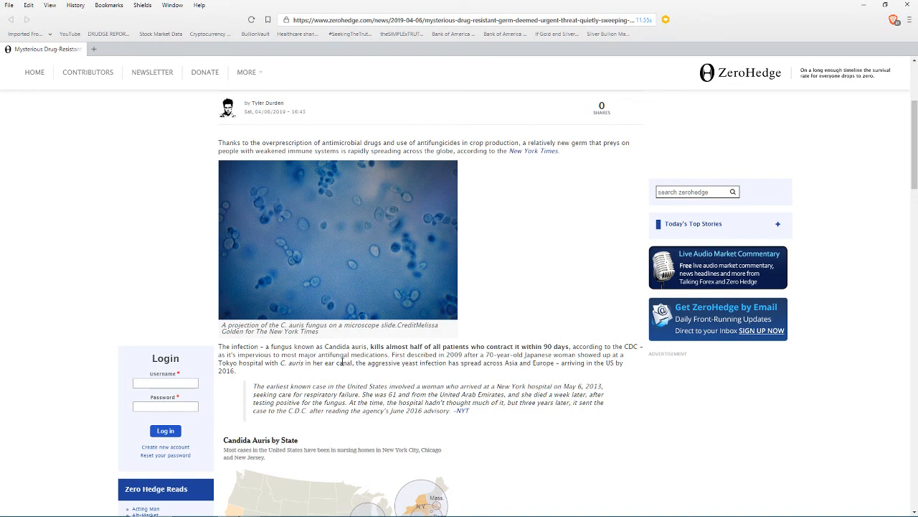
mouse_move(394, 373)
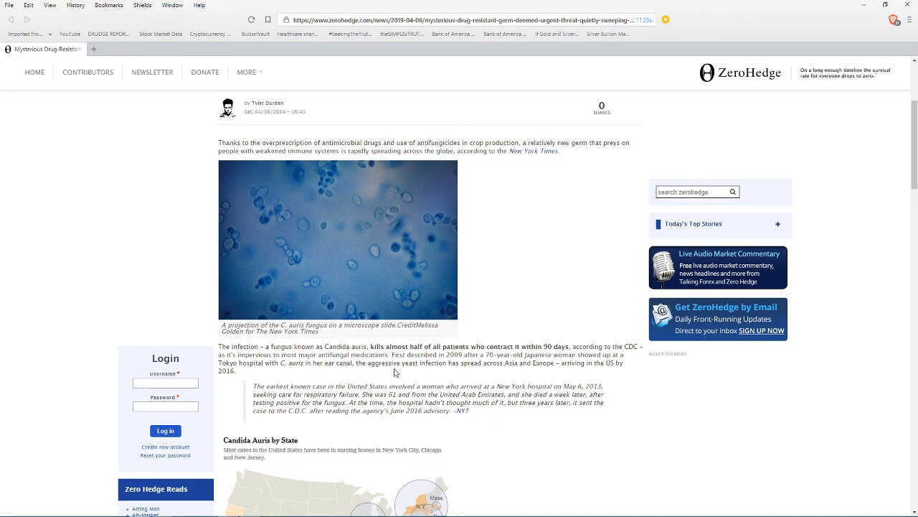
mouse_move(551, 366)
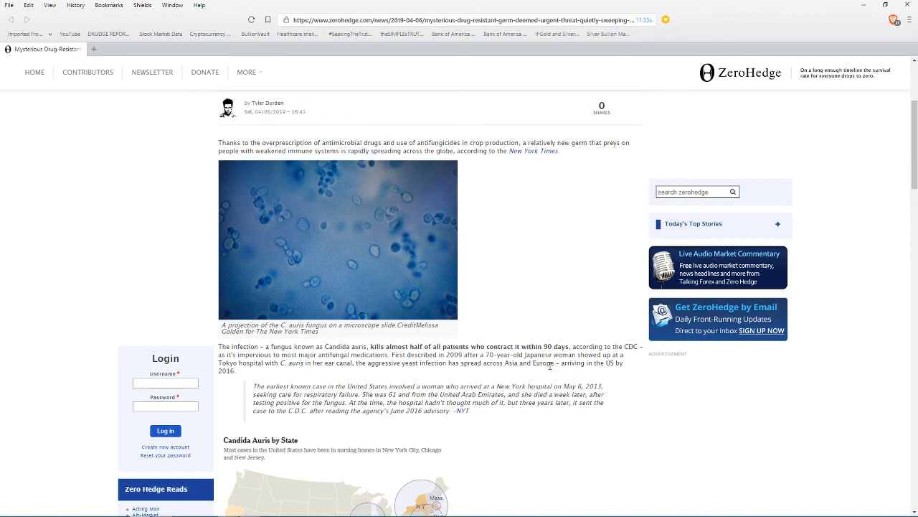
mouse_move(420, 381)
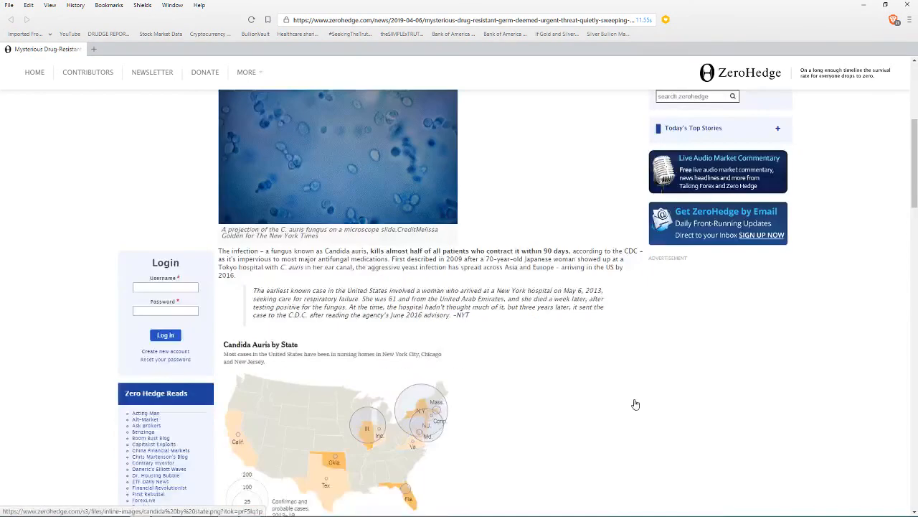
Scroll past the US case map to the Spain, Venezuela, India outbreaks and CDC urgent threats
scroll(down, 3)
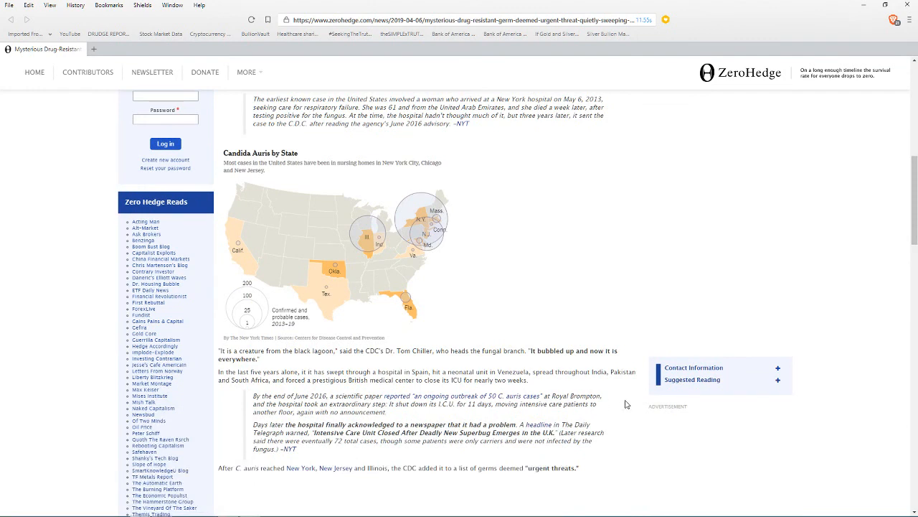
scroll(down, 3)
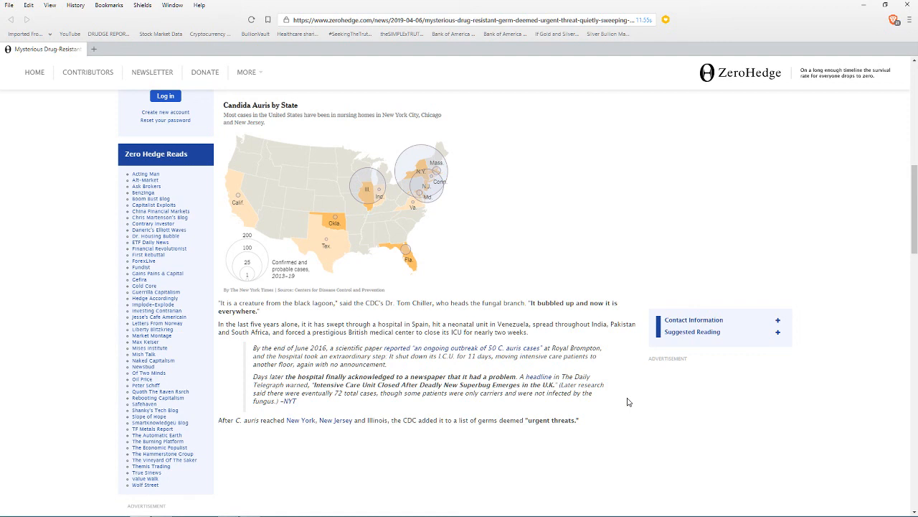
mouse_move(384, 316)
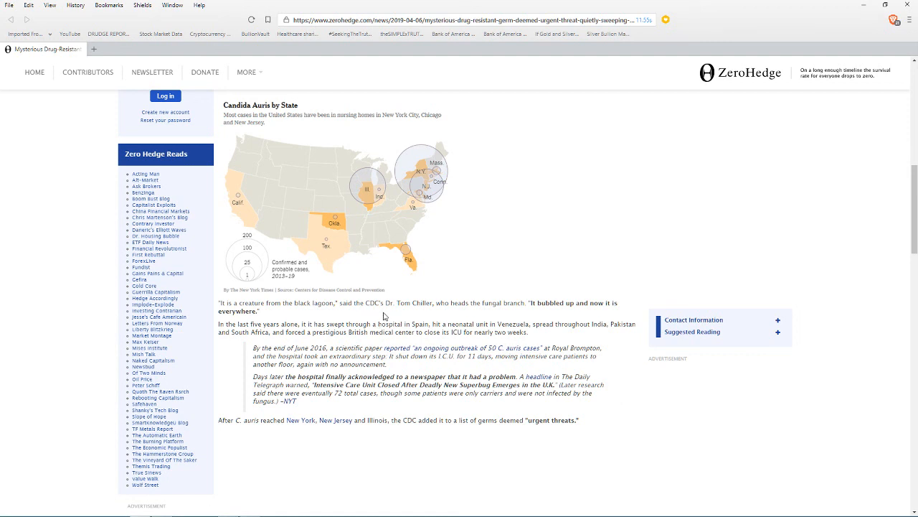
mouse_move(427, 315)
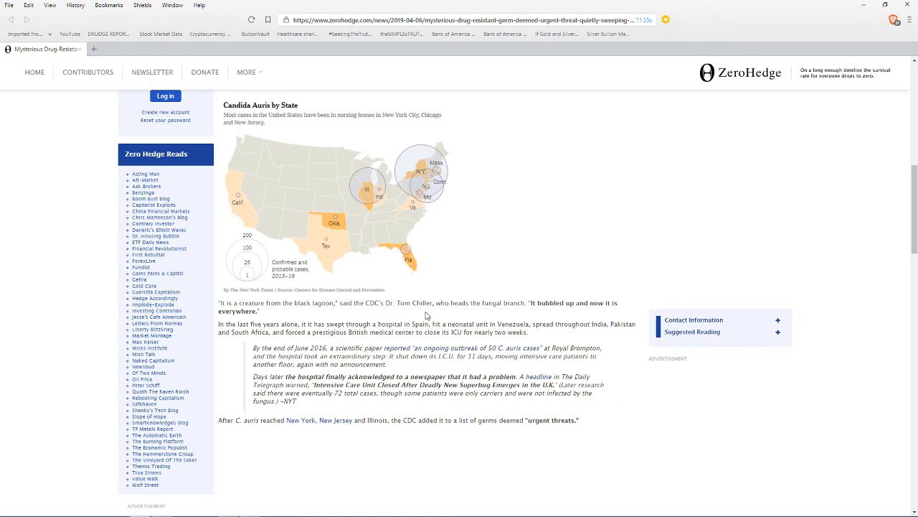
mouse_move(635, 417)
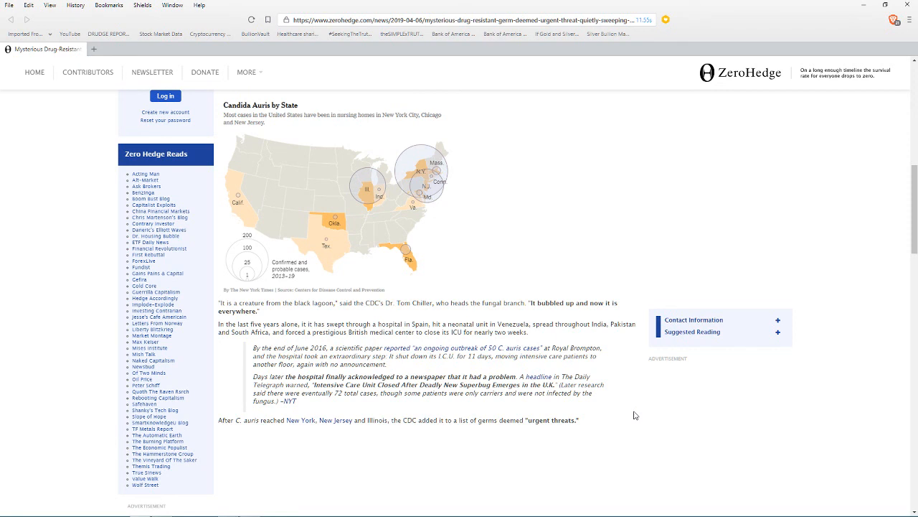
mouse_move(634, 394)
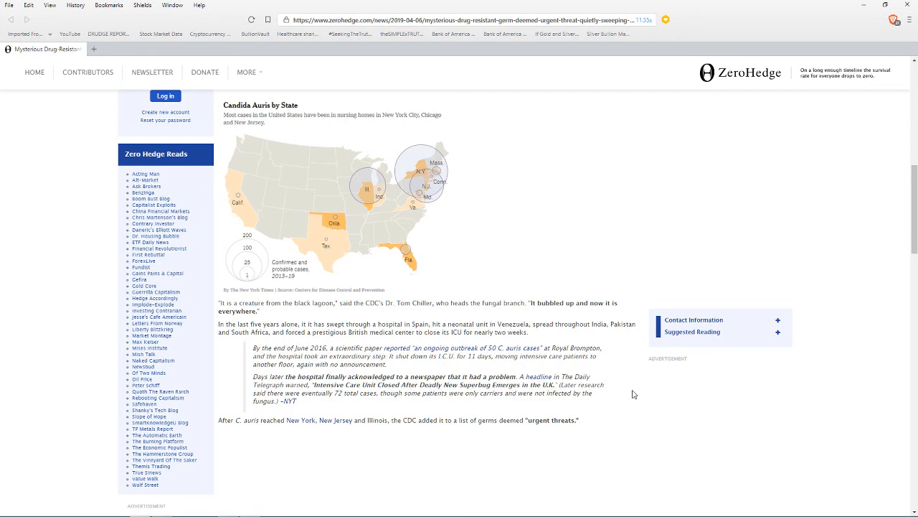
mouse_move(634, 388)
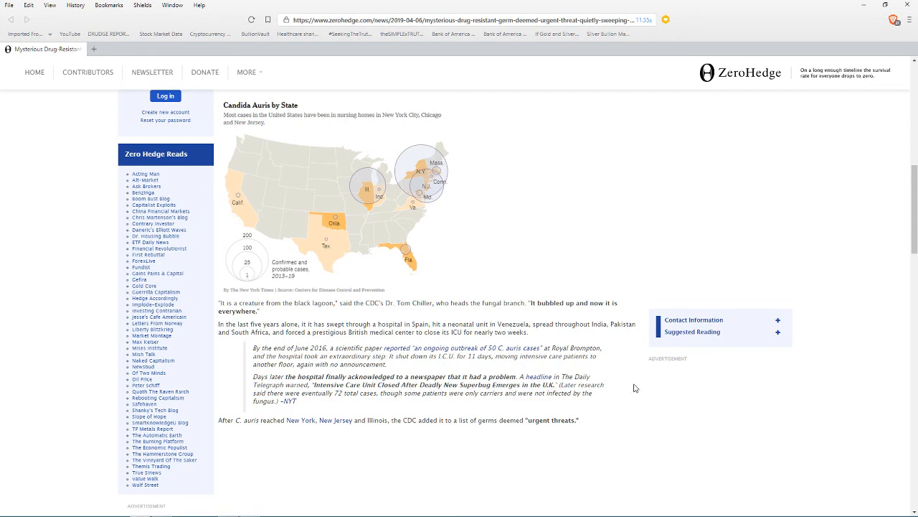
mouse_move(633, 387)
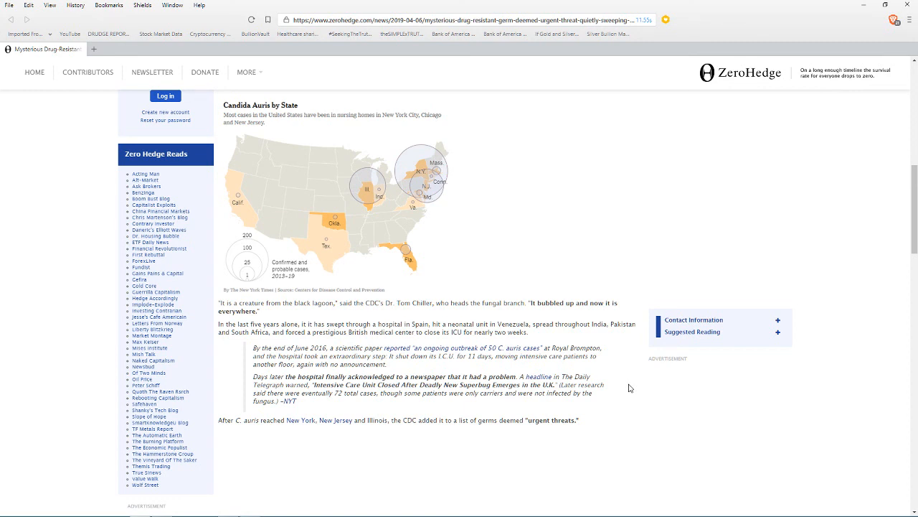
Scroll down past the worldwide map to the Mount Sinai Brooklyn case with Dr. Lockhart's photo
scroll(down, 3)
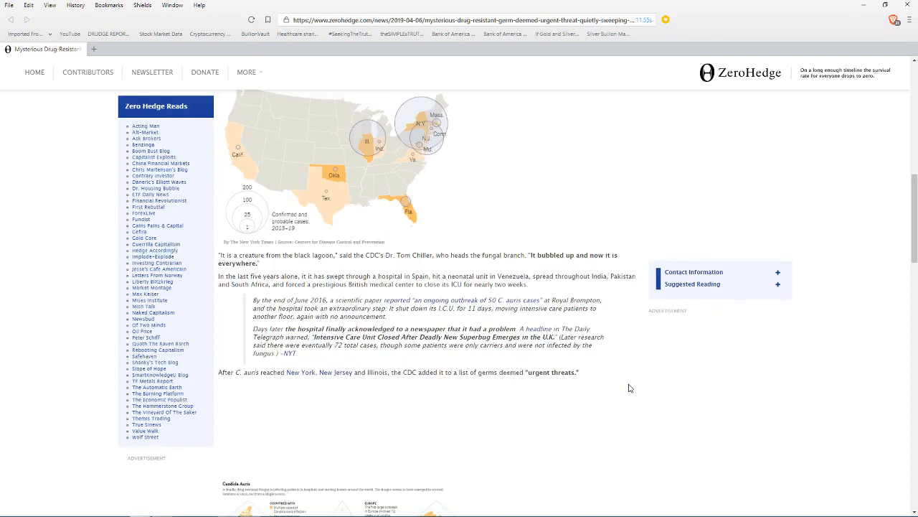
scroll(down, 3)
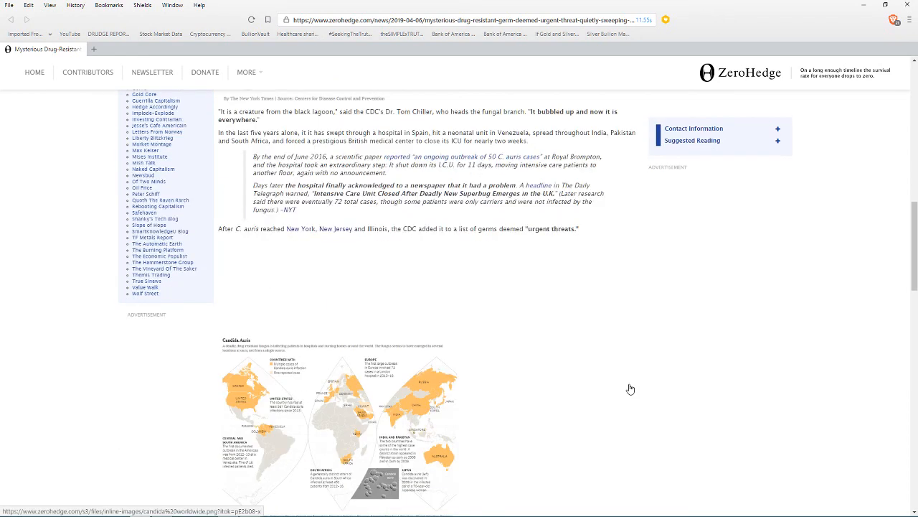
scroll(down, 3)
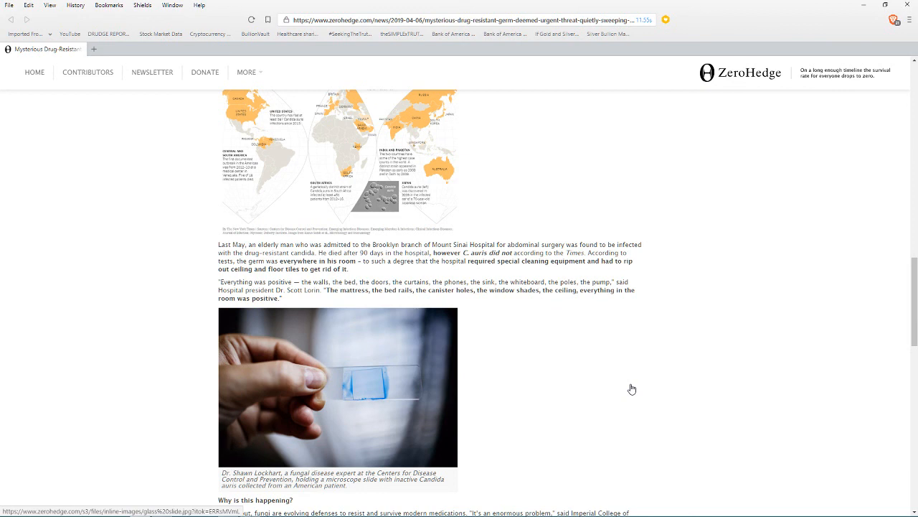
mouse_move(636, 386)
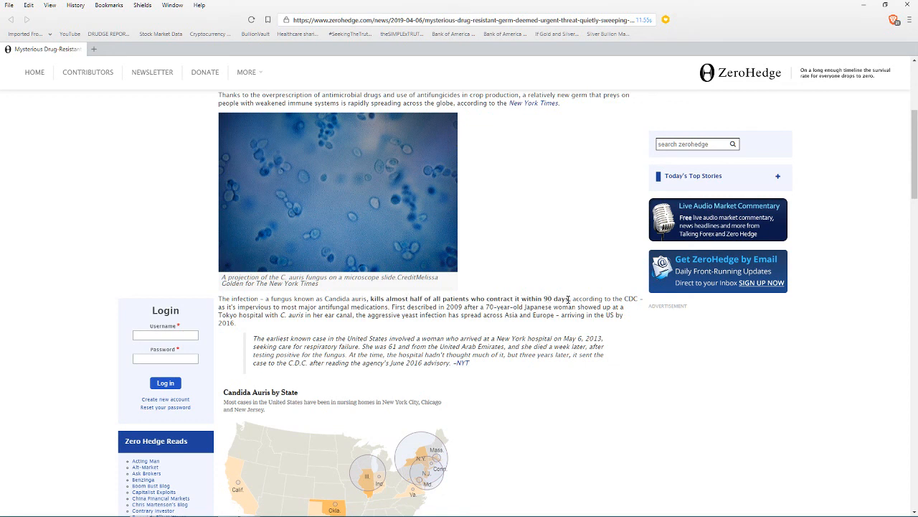
Highlight the bold text 'kills almost half of all patients who contract it within 90 days'
drag(373, 299, 569, 298)
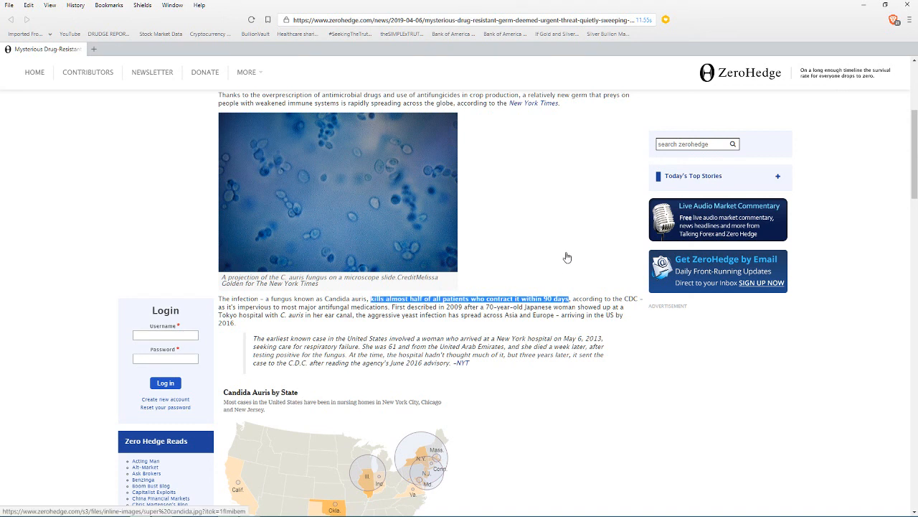
mouse_move(661, 359)
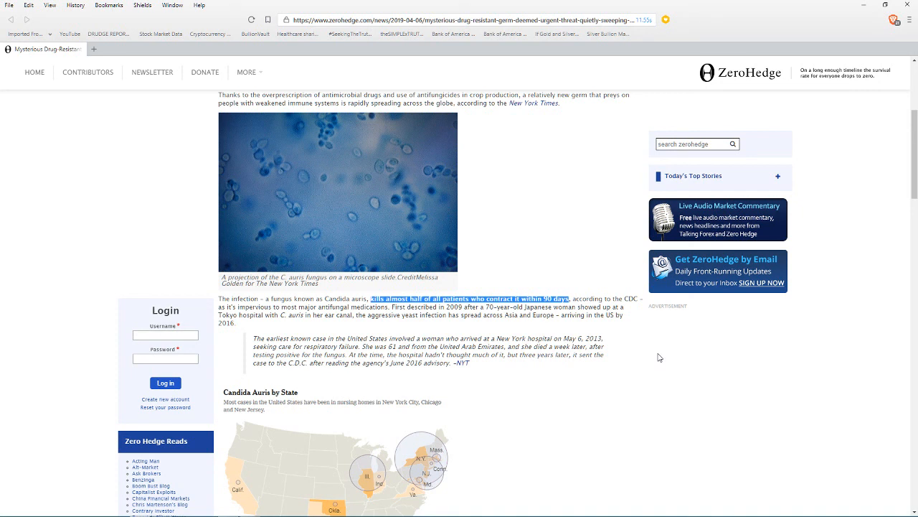
mouse_move(653, 360)
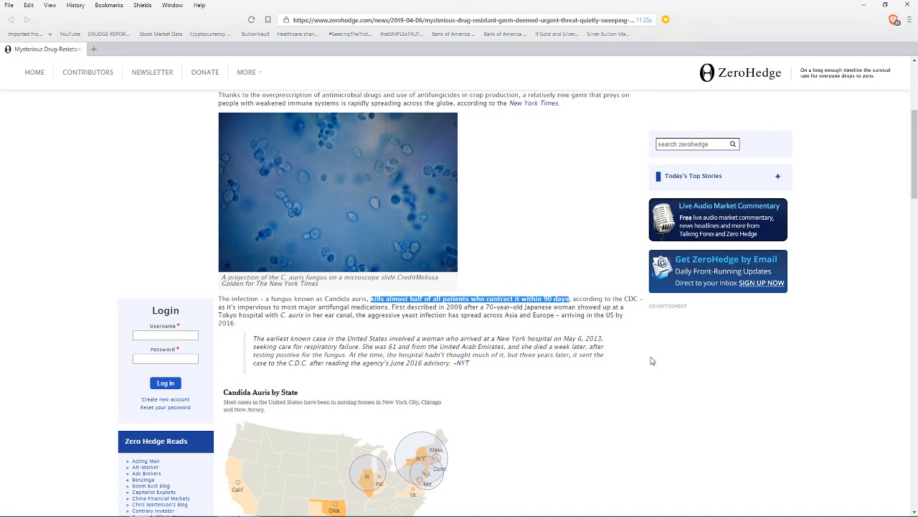
mouse_move(643, 387)
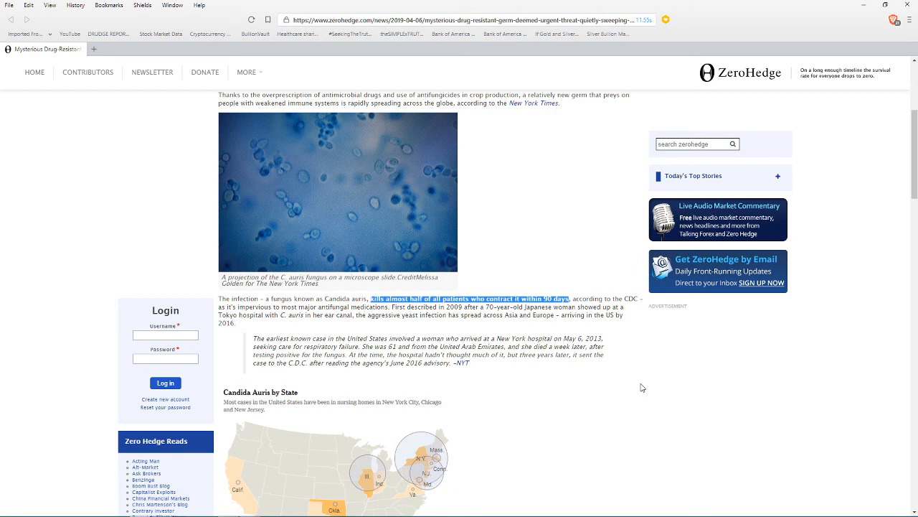
Scroll past the urgent threats paragraph and world map to 'Why is this happening?'
scroll(down, 3)
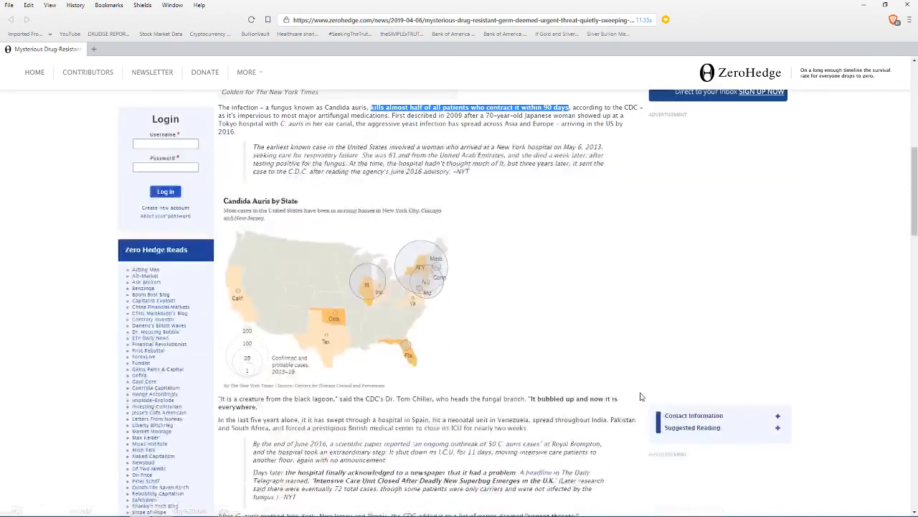
scroll(down, 3)
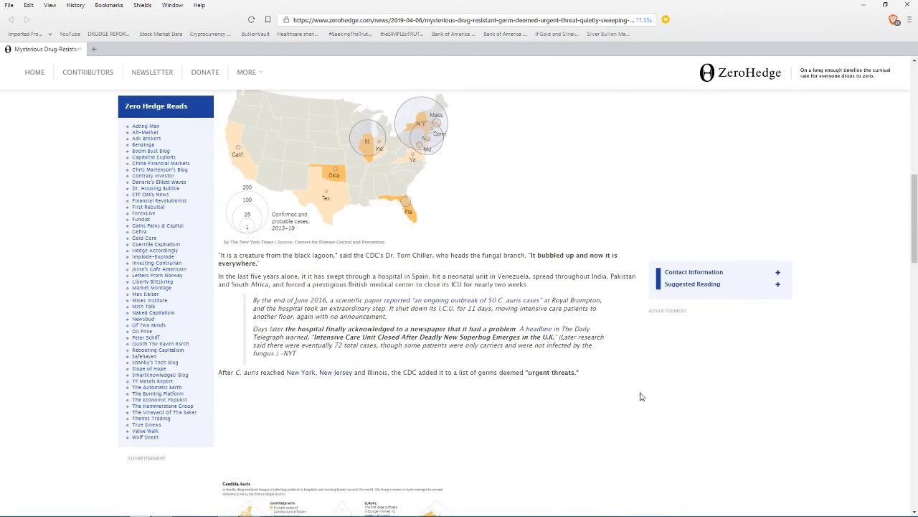
scroll(down, 3)
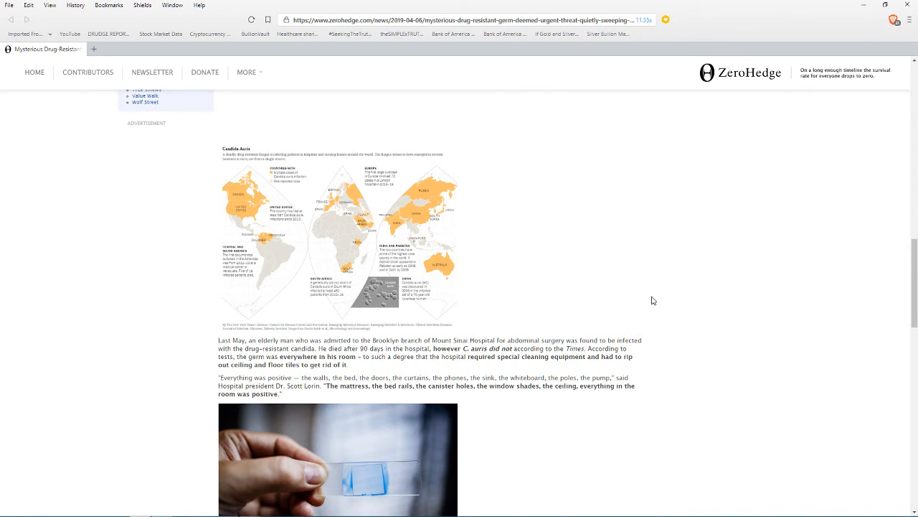
mouse_move(662, 312)
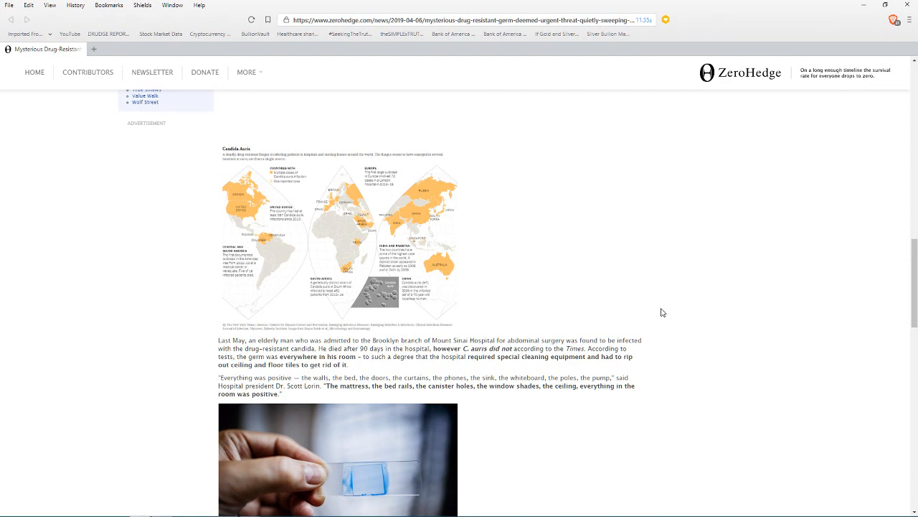
scroll(down, 3)
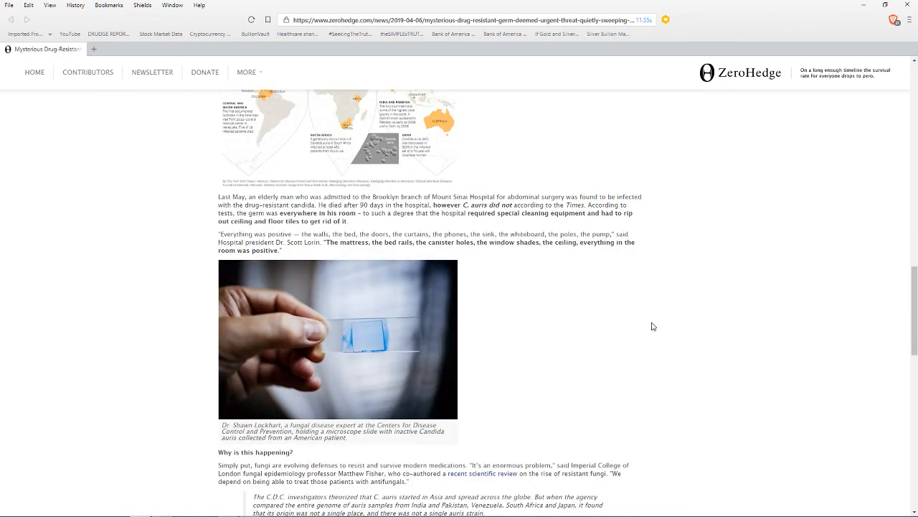
mouse_move(650, 331)
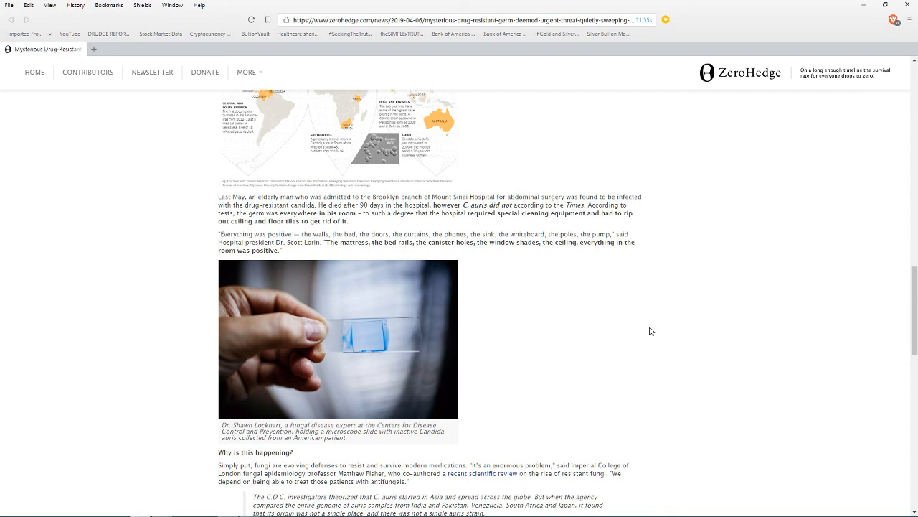
scroll(down, 3)
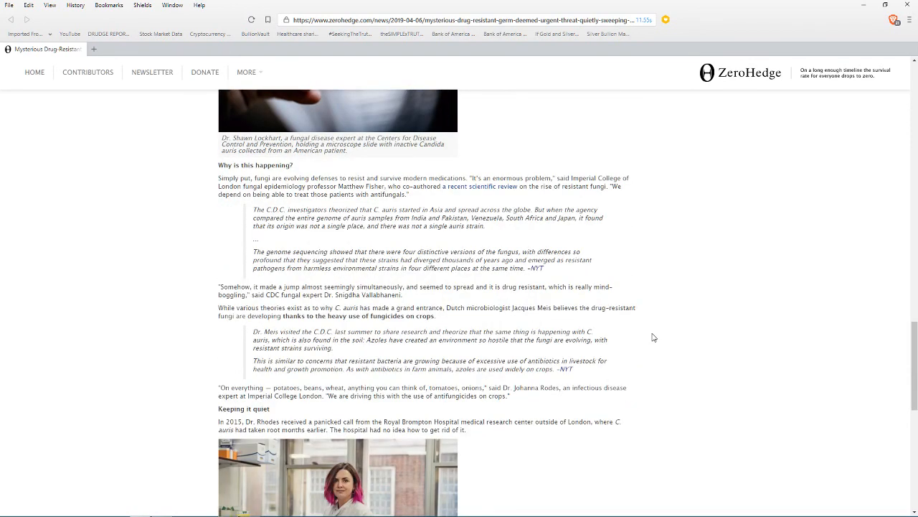
mouse_move(659, 335)
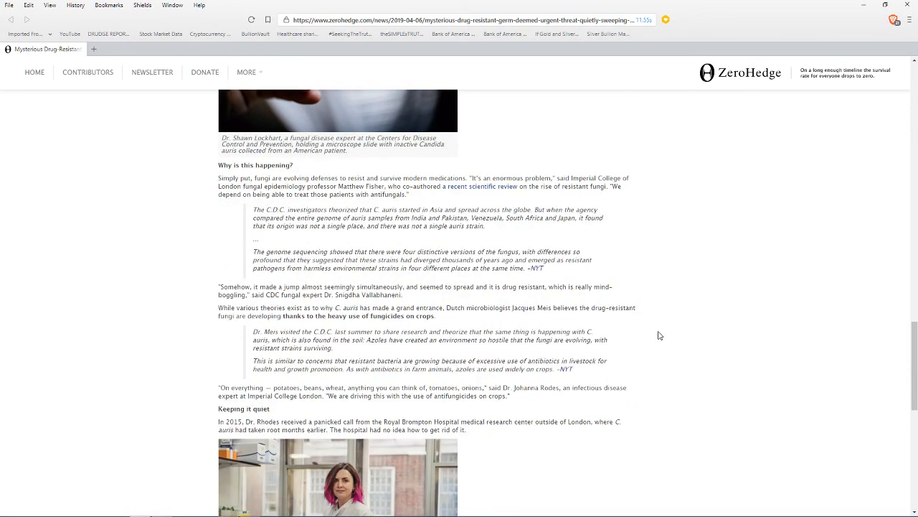
mouse_move(654, 320)
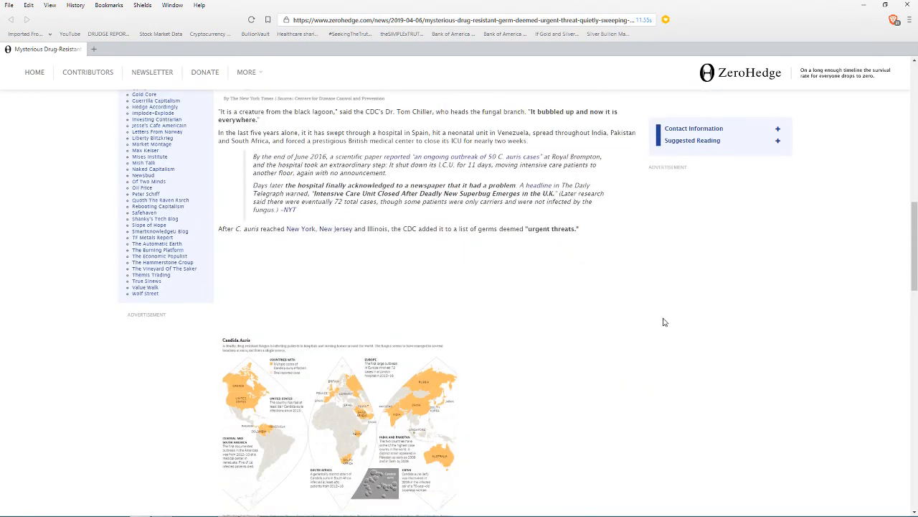
Scroll back to the article's headline, byline and highlighted 90-day mortality sentence
scroll(down, 3)
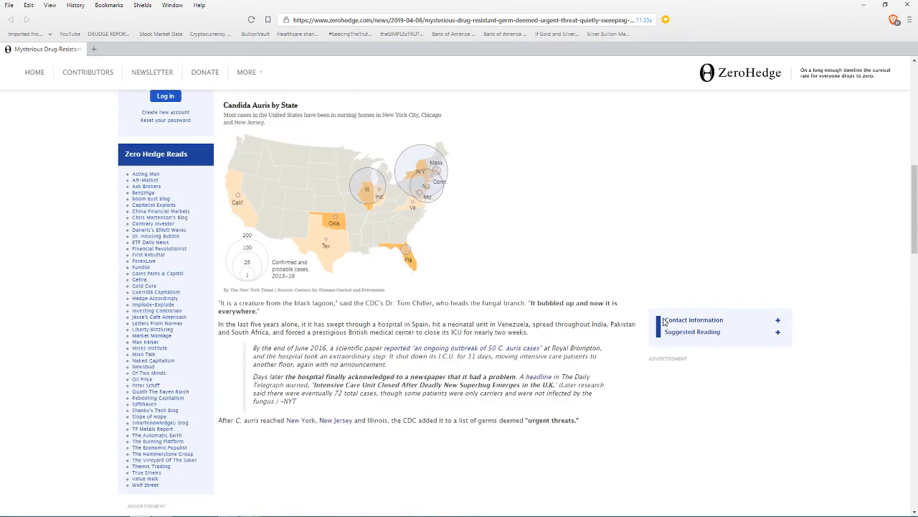
scroll(up, 3)
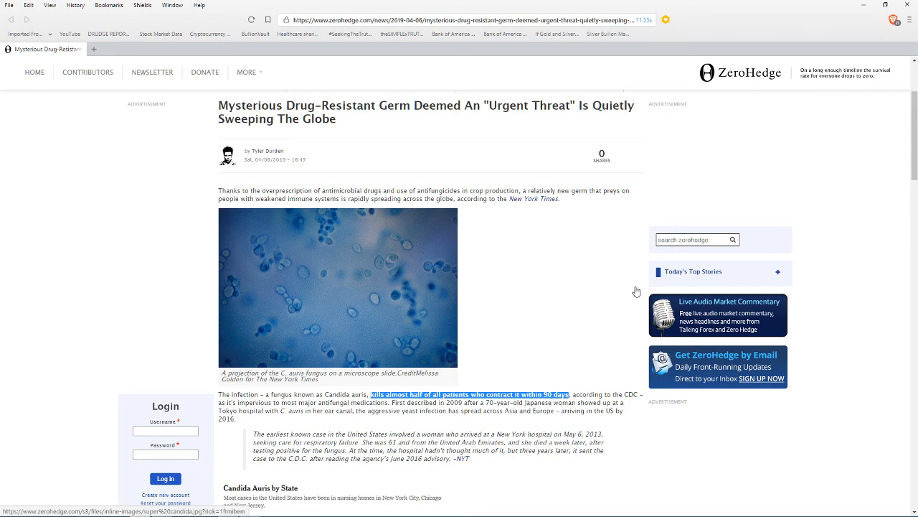
Scroll past the maps and microscope slide photo to the 'Why is this happening?' heading
scroll(down, 3)
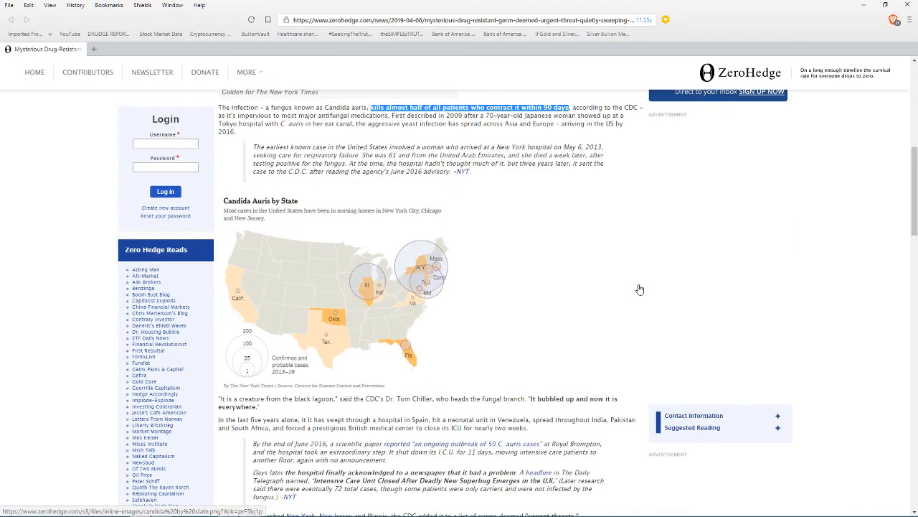
scroll(down, 3)
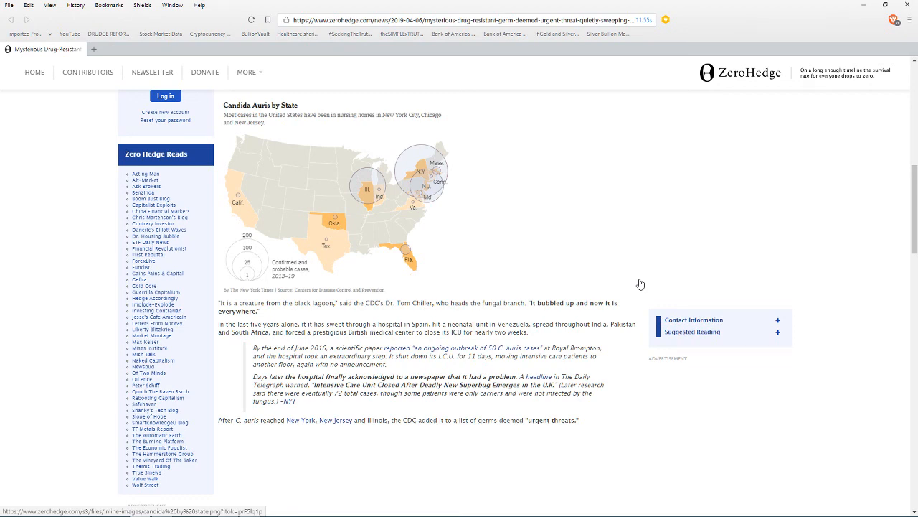
scroll(down, 3)
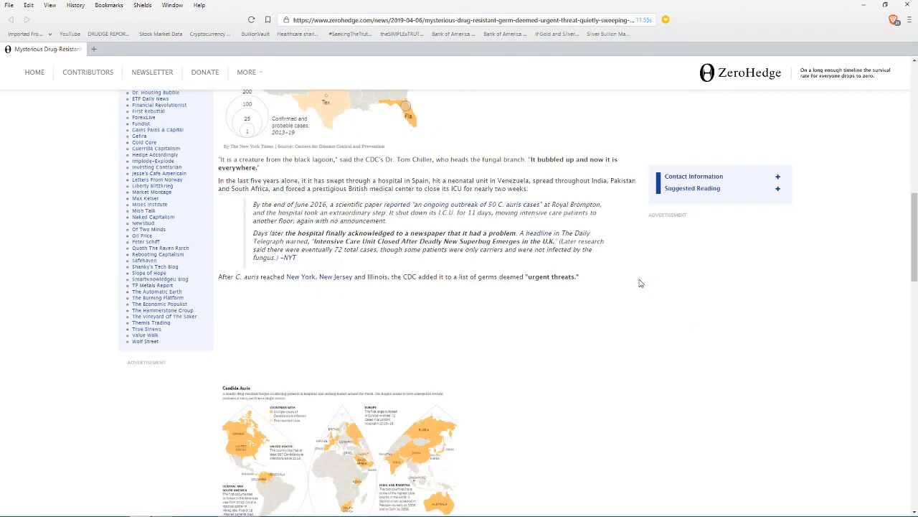
scroll(down, 3)
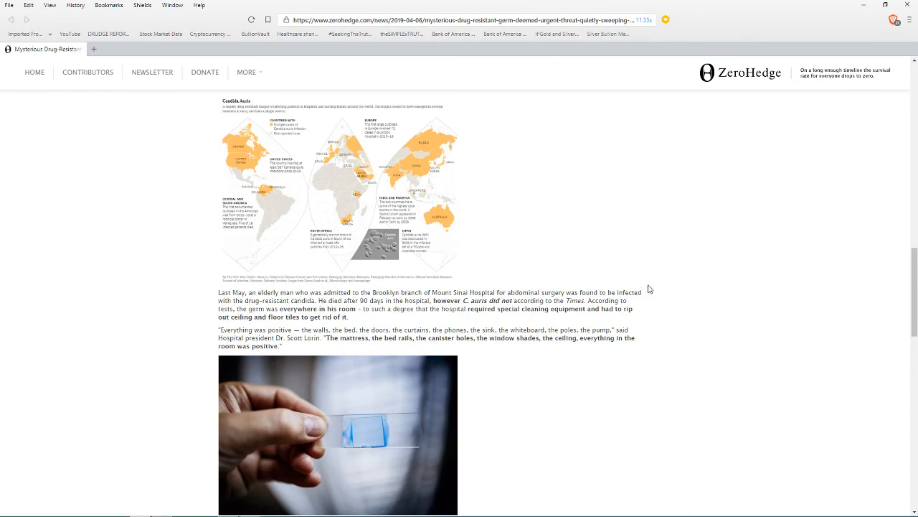
scroll(down, 3)
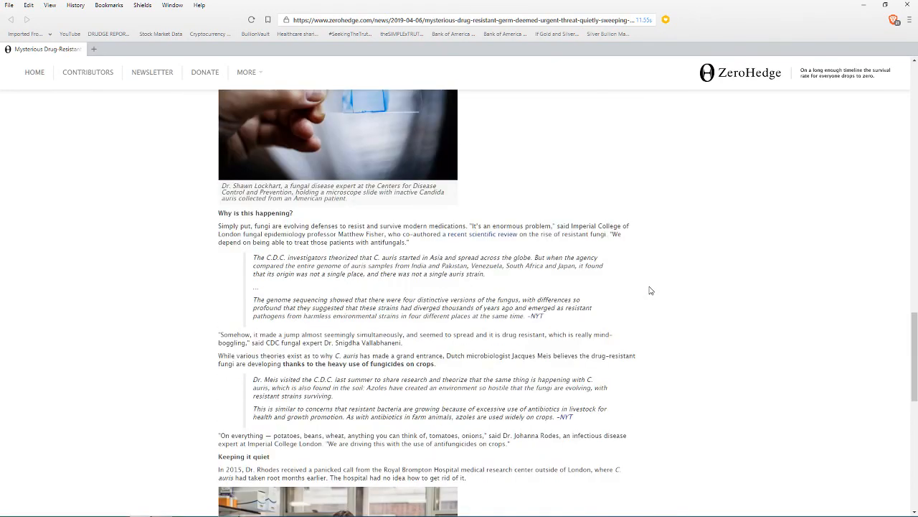
scroll(down, 3)
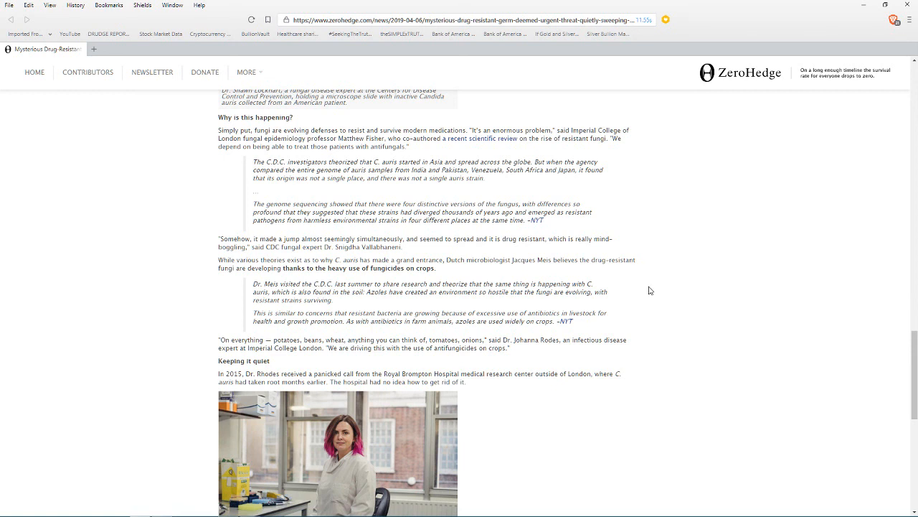
mouse_move(618, 292)
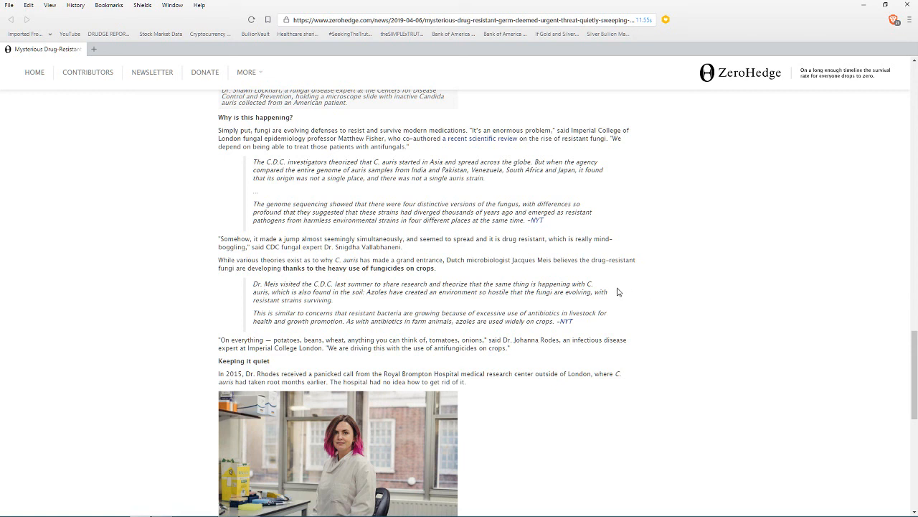
mouse_move(611, 277)
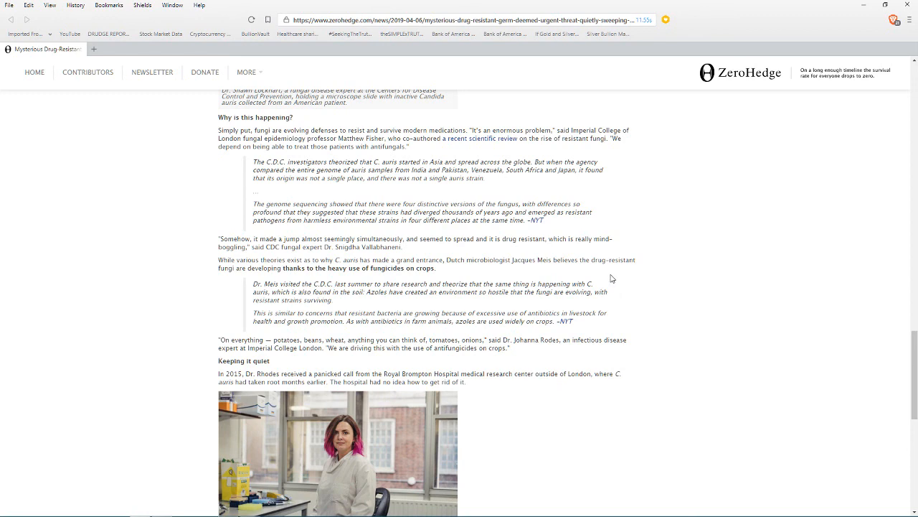